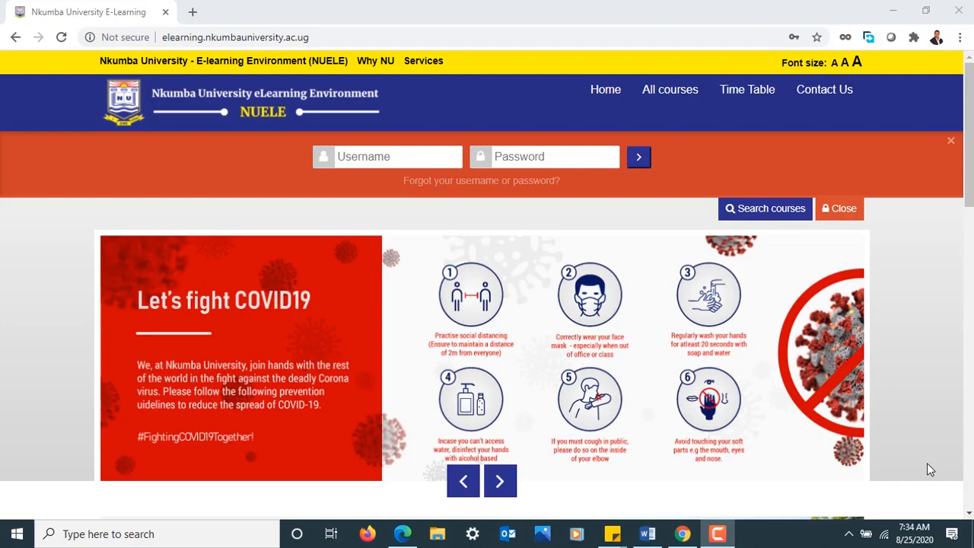
pyautogui.moveTo(472, 228)
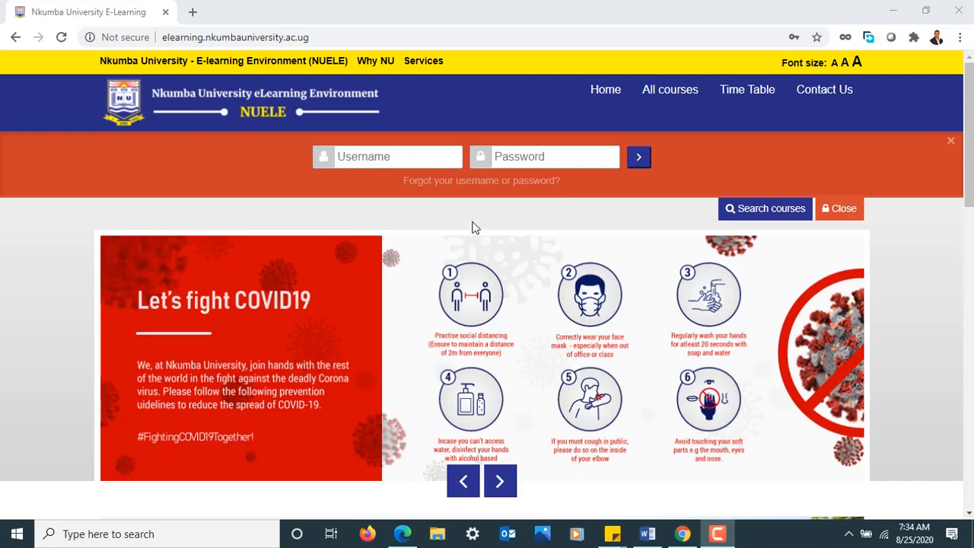
# Sign in to Nkumba University Moodle using a saved account's credentials.
pyautogui.click(388, 156)
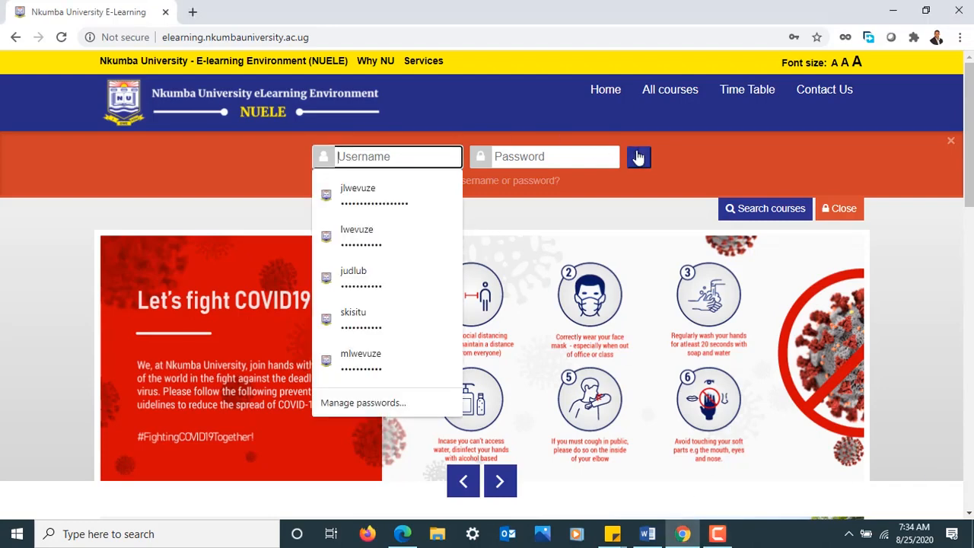
pyautogui.click(638, 156)
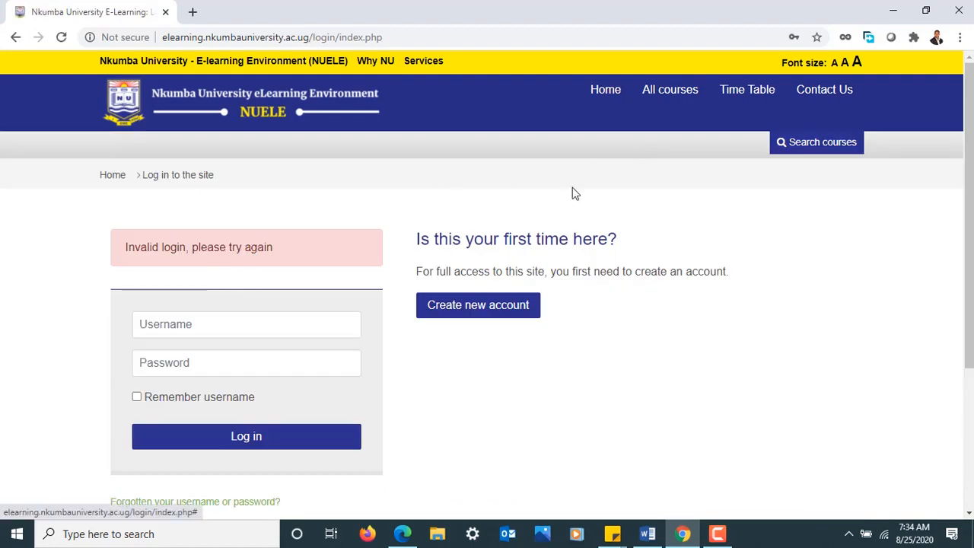
pyautogui.click(246, 323)
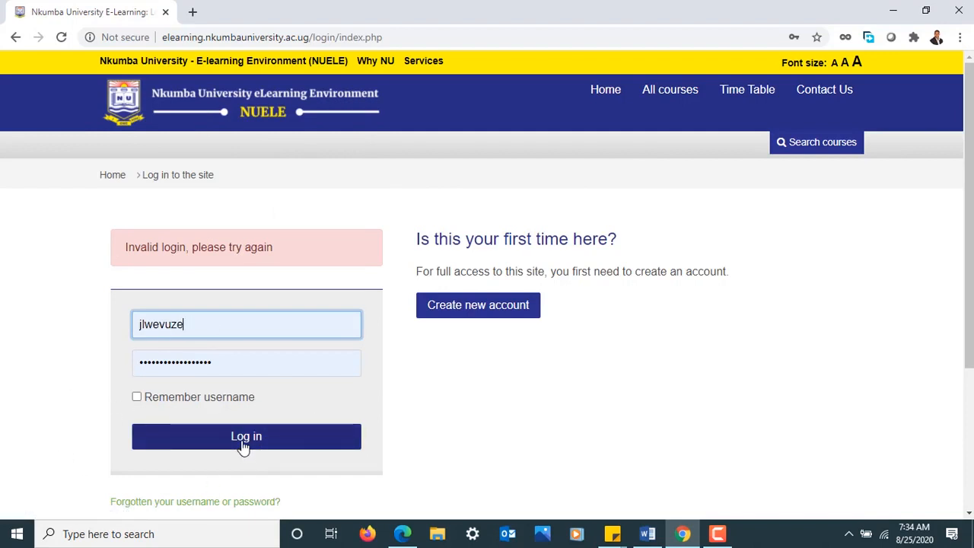
pyautogui.click(246, 436)
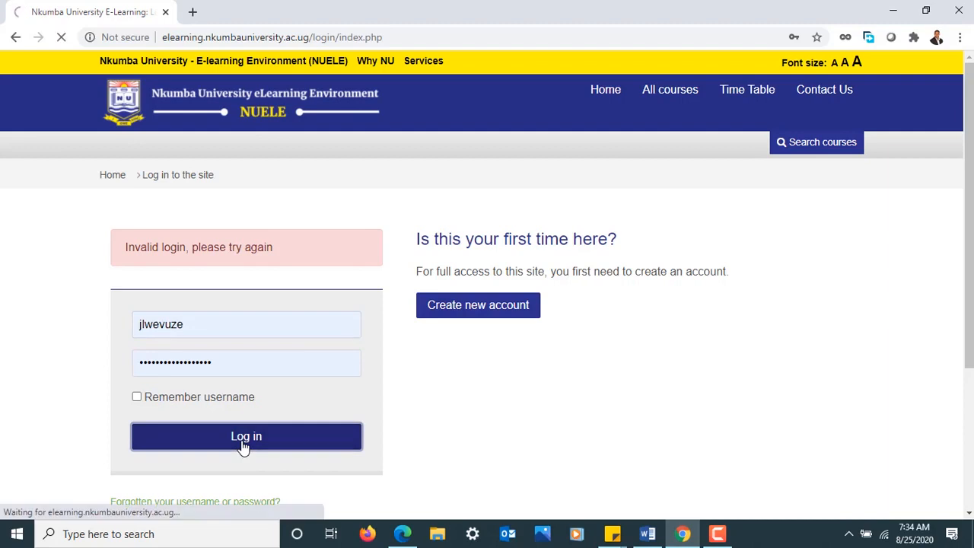
# Complete login, go to Site home, and view the user account menu.
pyautogui.click(246, 437)
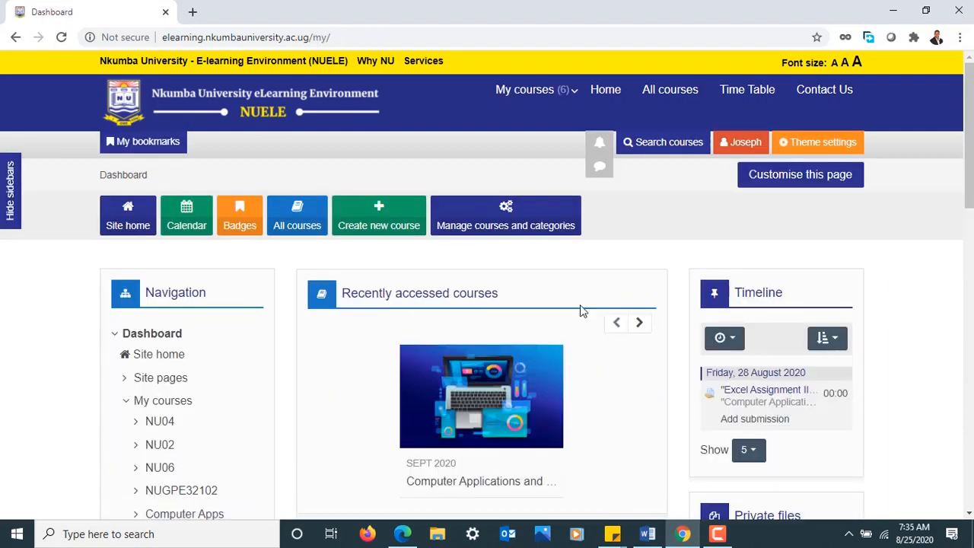
pyautogui.click(127, 215)
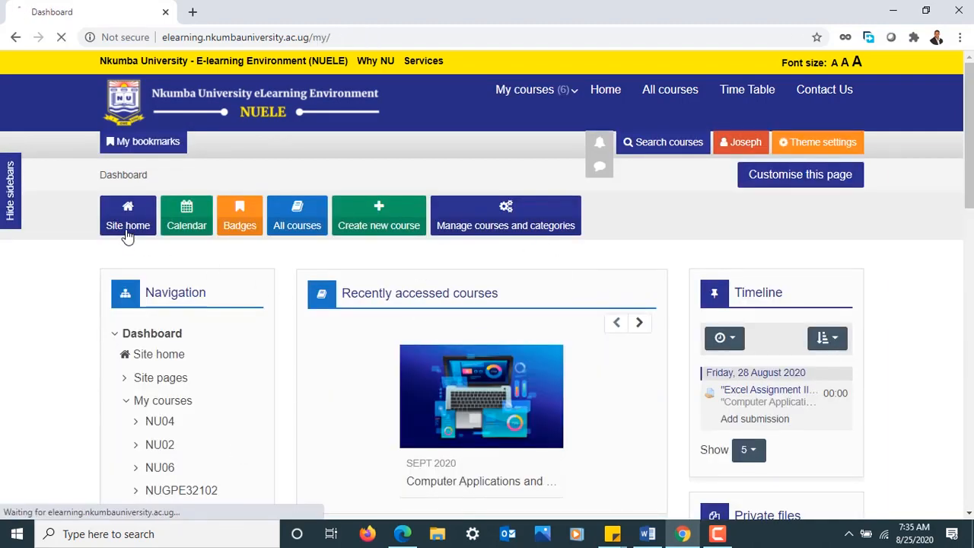
pyautogui.click(128, 216)
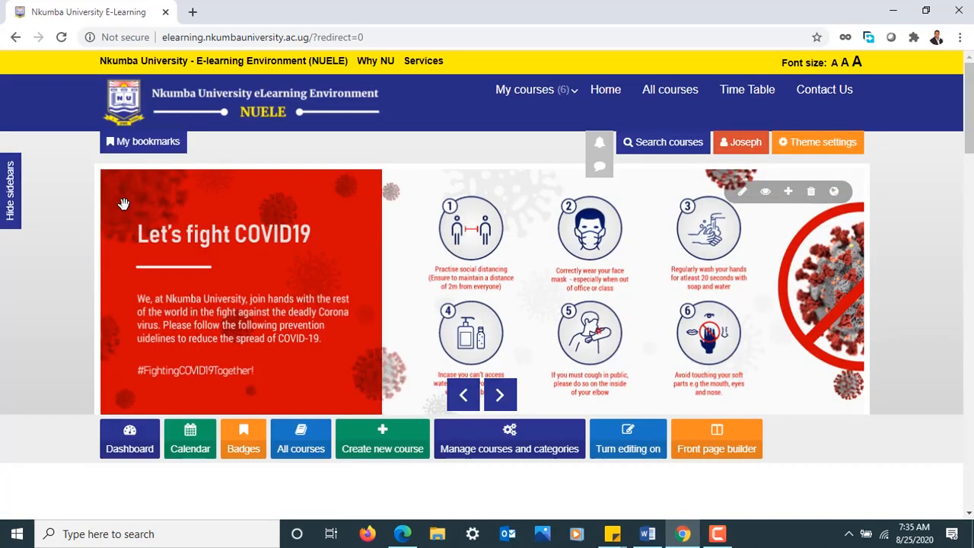
pyautogui.click(740, 142)
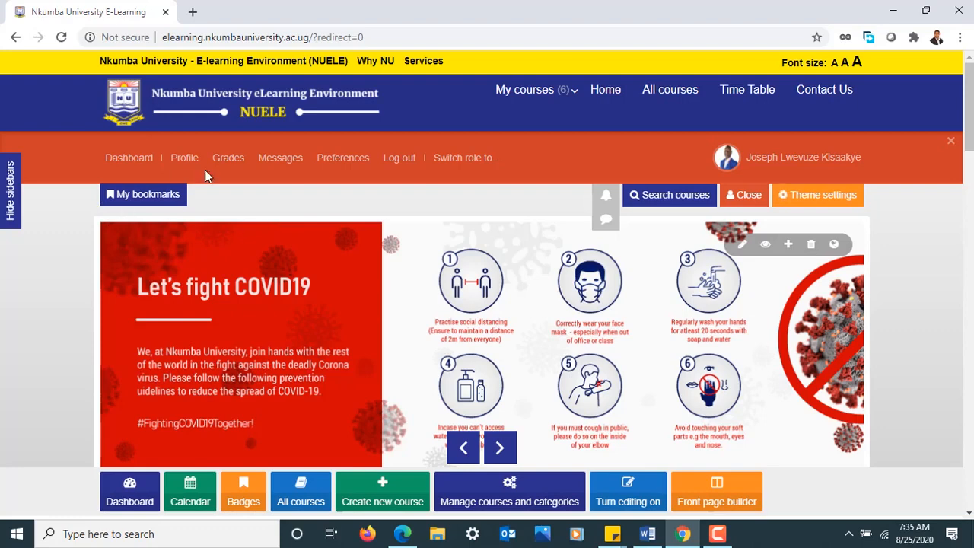
pyautogui.moveTo(611, 168)
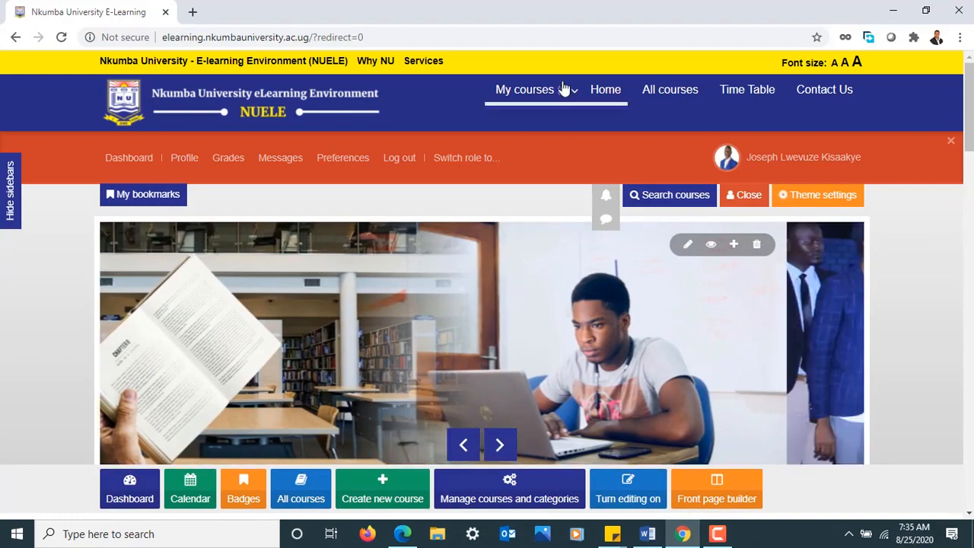
# Browse the My courses dropdown listing the six enrolled courses.
pyautogui.click(525, 89)
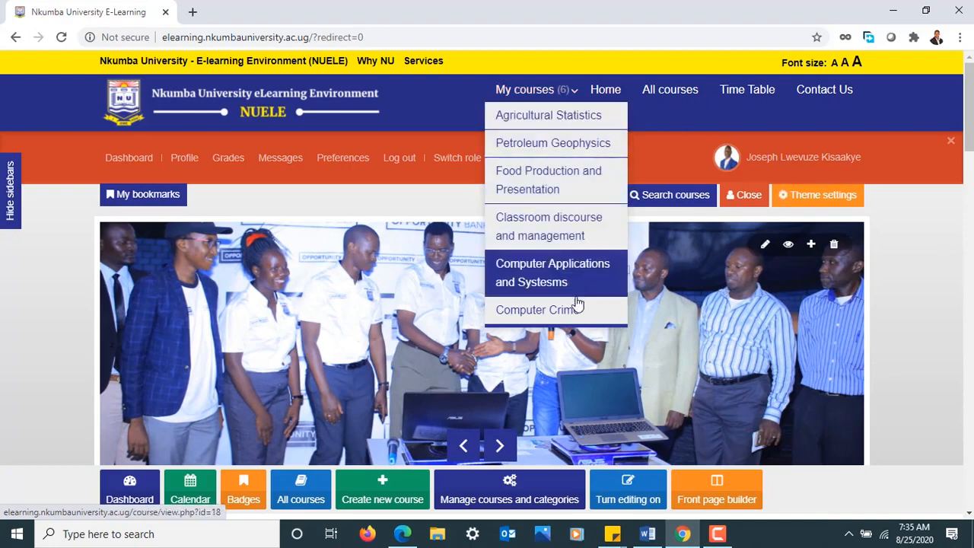
pyautogui.moveTo(554, 281)
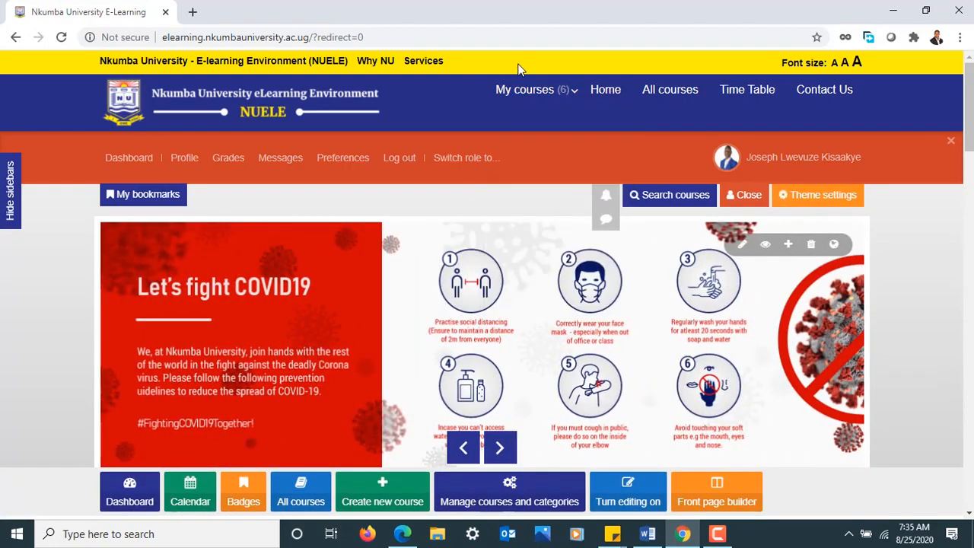
pyautogui.click(531, 89)
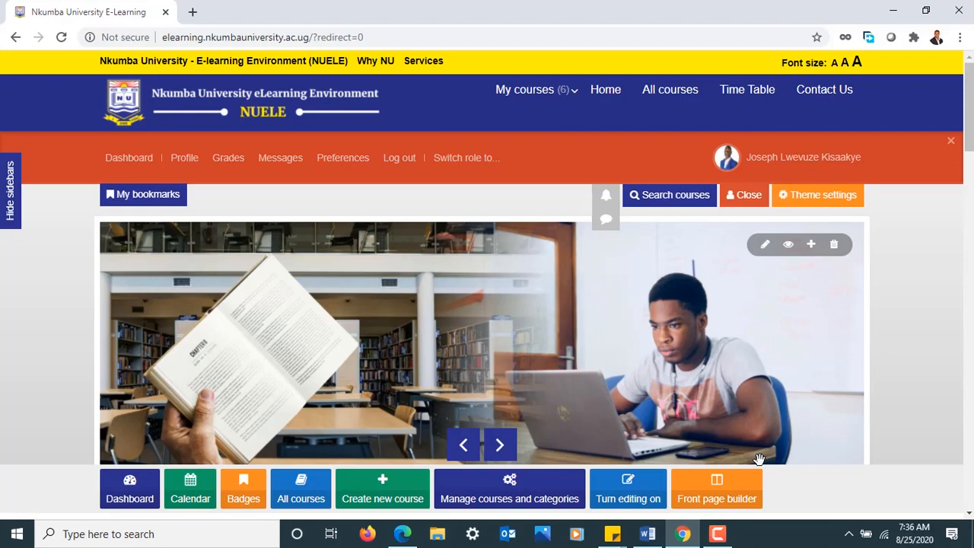
pyautogui.moveTo(579, 126)
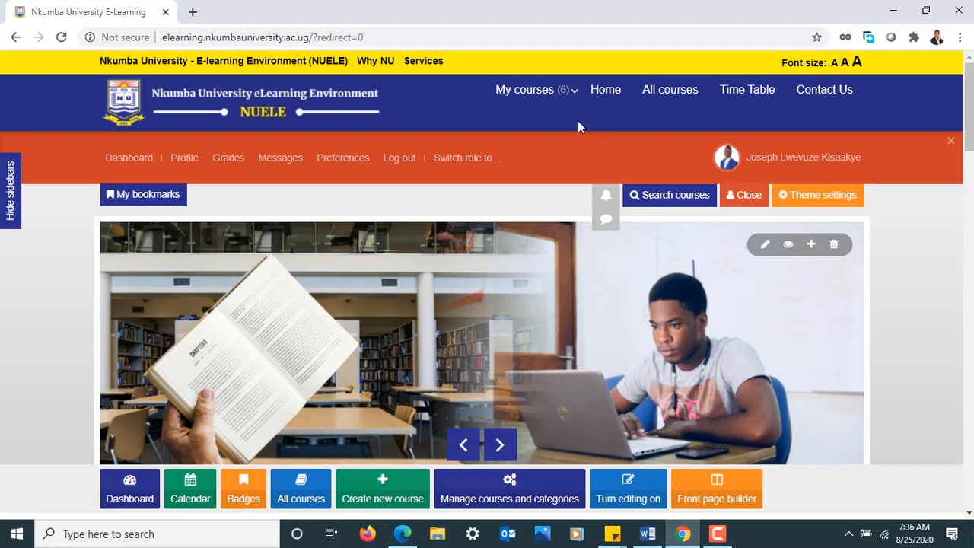
pyautogui.click(531, 89)
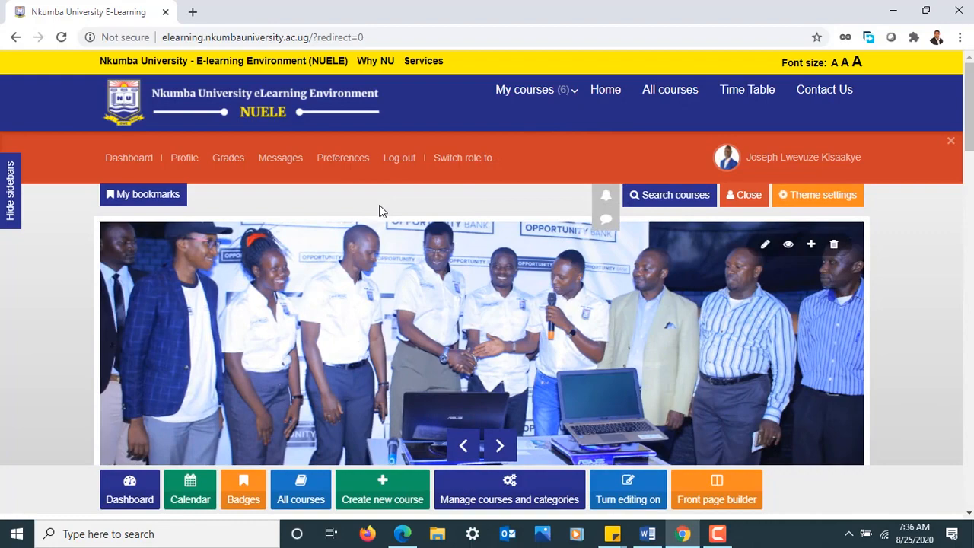
pyautogui.click(499, 446)
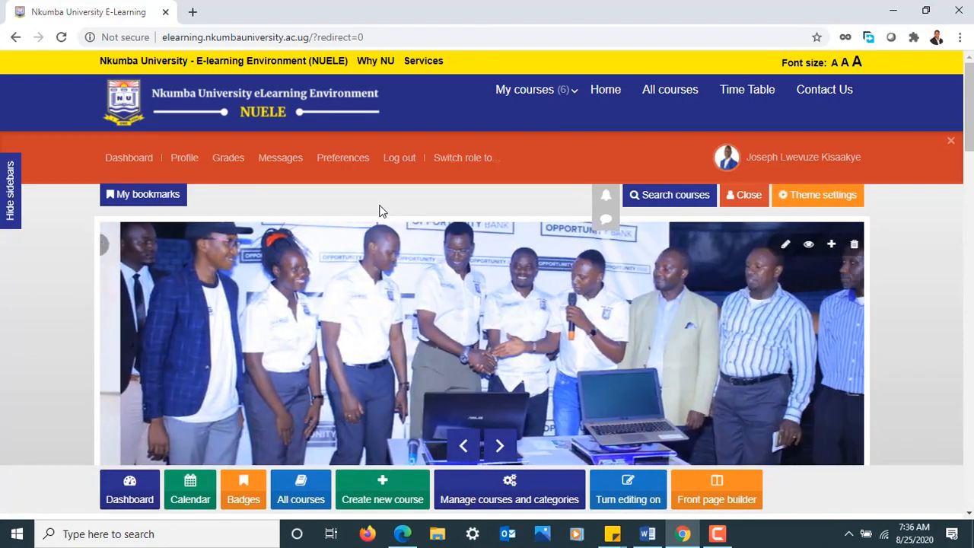
# Open the Computer Applications and Systems course from My courses.
pyautogui.click(525, 89)
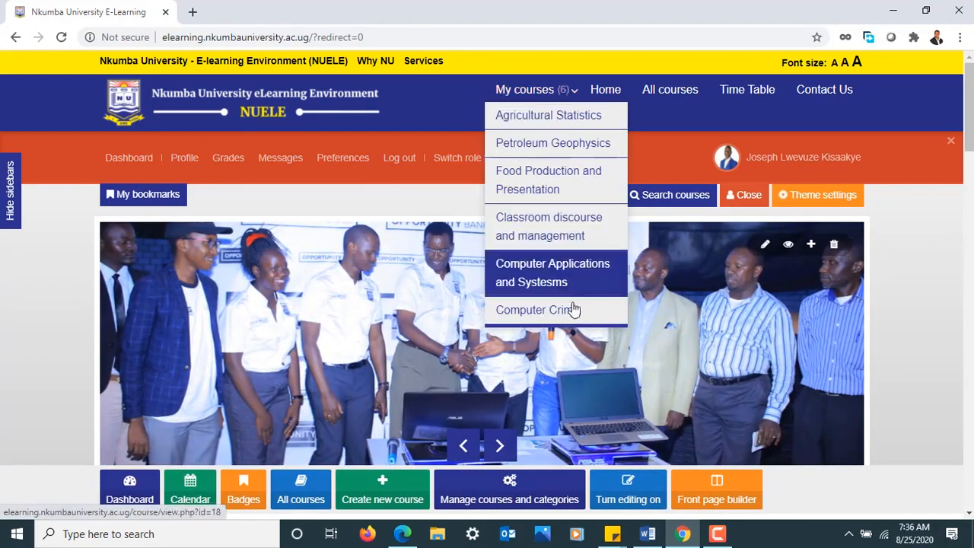
pyautogui.moveTo(560, 285)
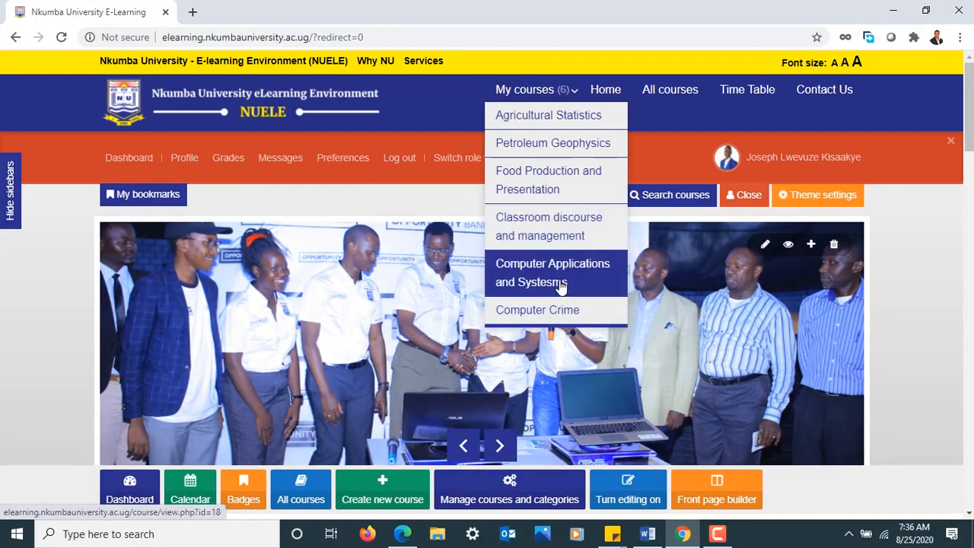
pyautogui.click(552, 272)
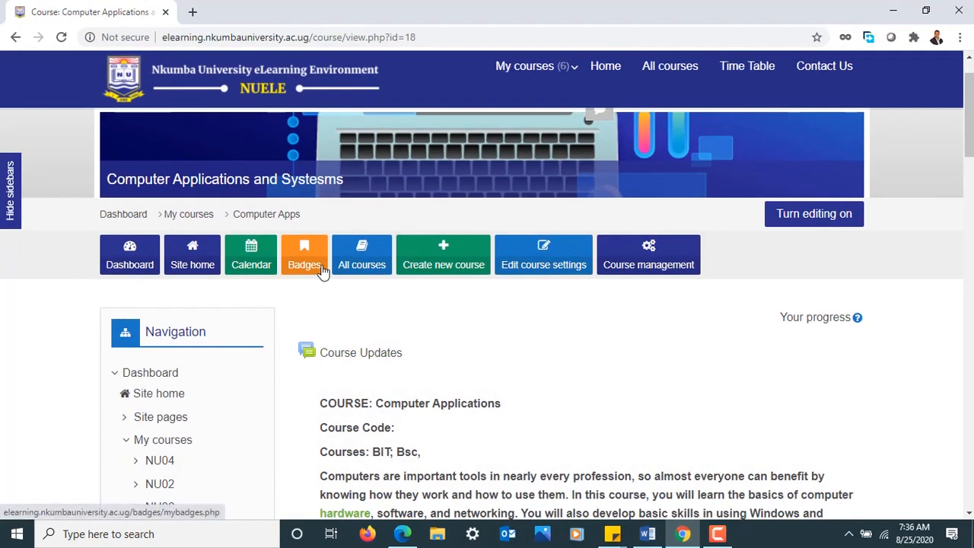
pyautogui.moveTo(317, 280)
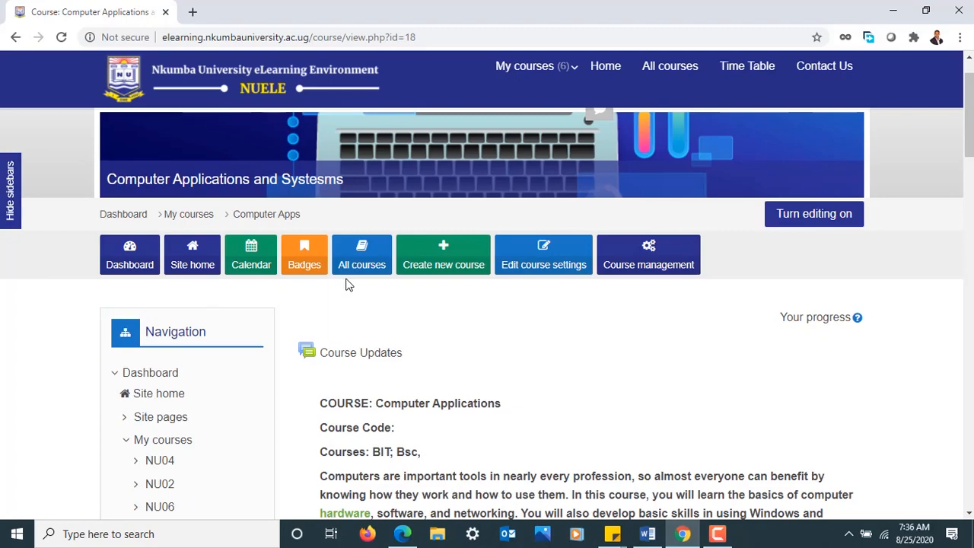
pyautogui.moveTo(643, 265)
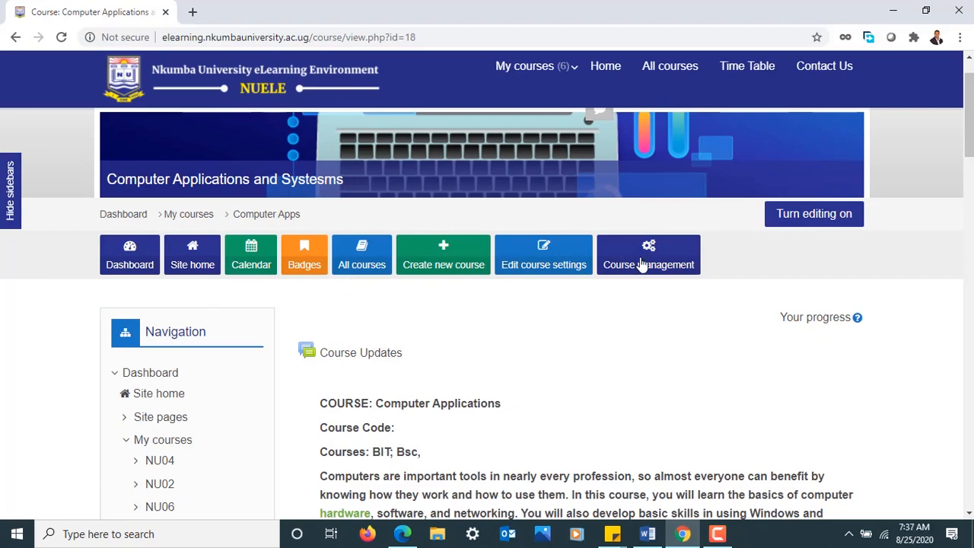
# Open the course's Participants list through Course management.
pyautogui.click(649, 255)
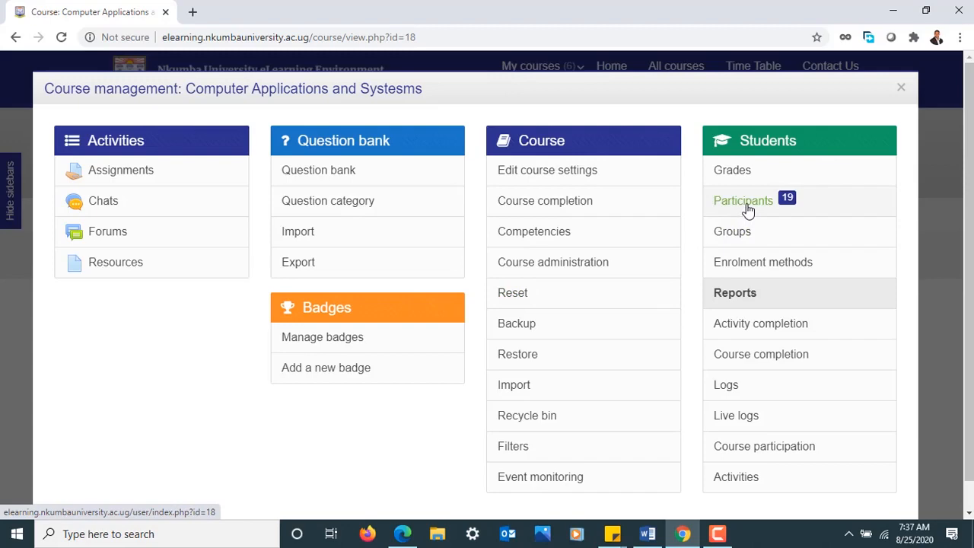
pyautogui.click(744, 200)
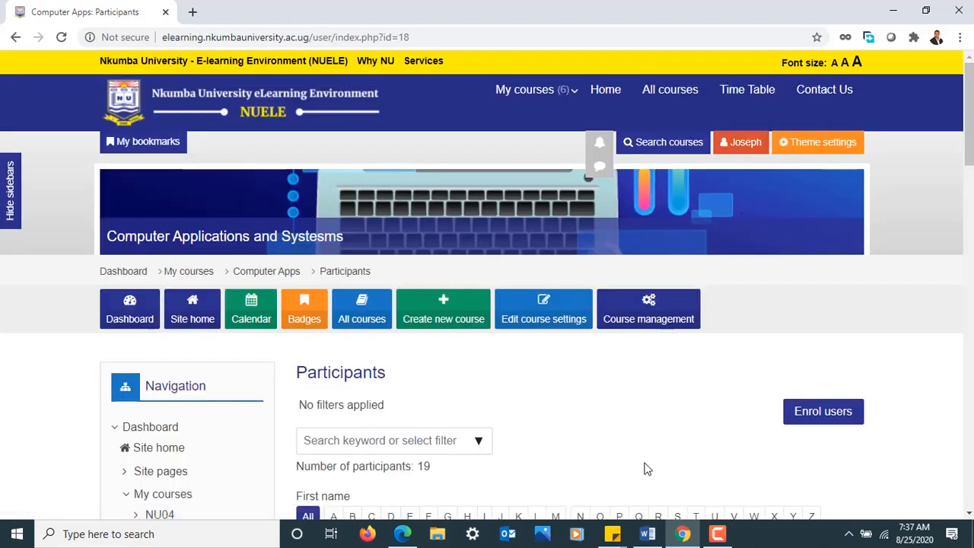
pyautogui.scroll(-3)
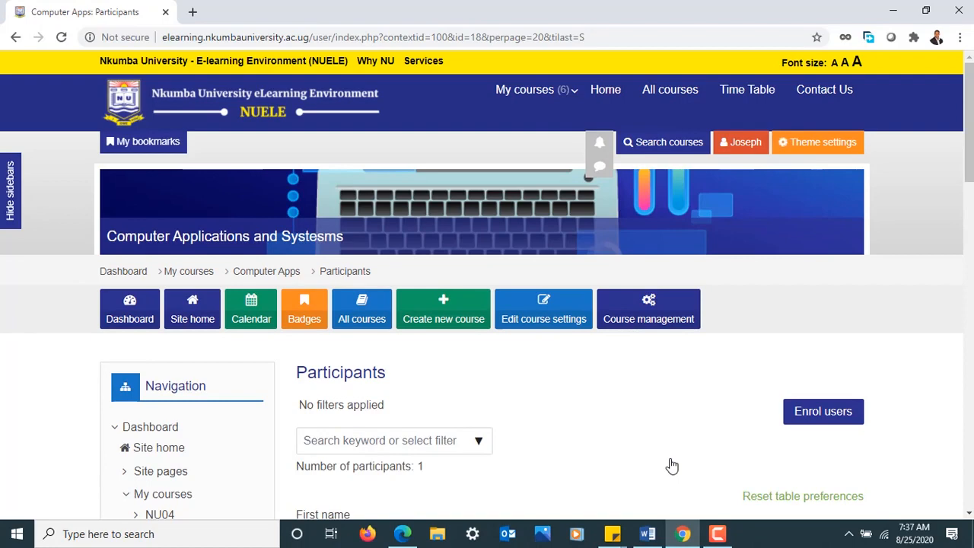
pyautogui.click(823, 412)
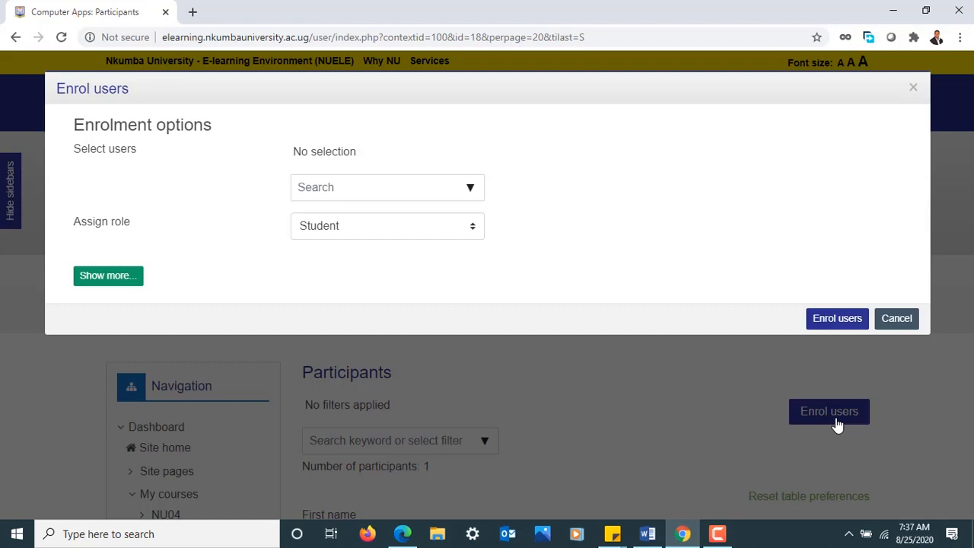
pyautogui.moveTo(637, 447)
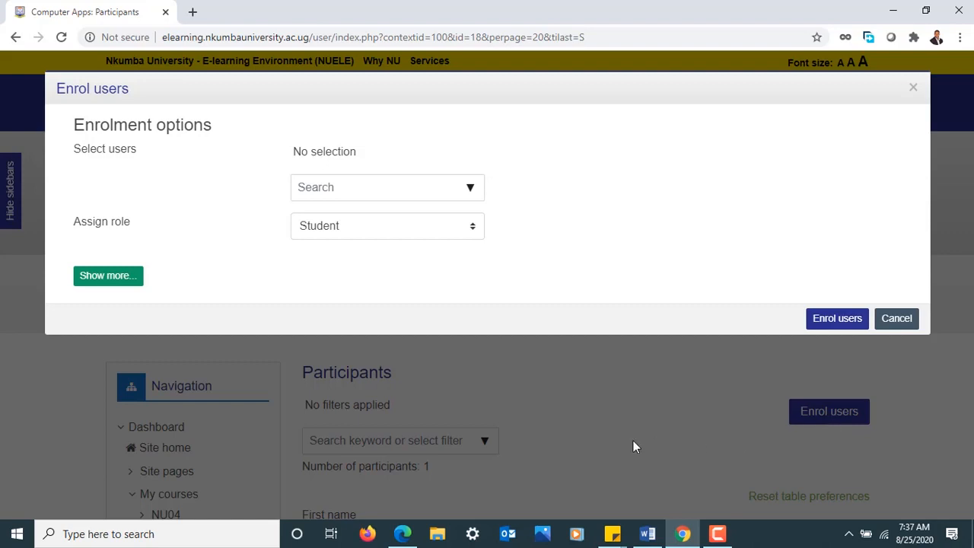
pyautogui.moveTo(405, 256)
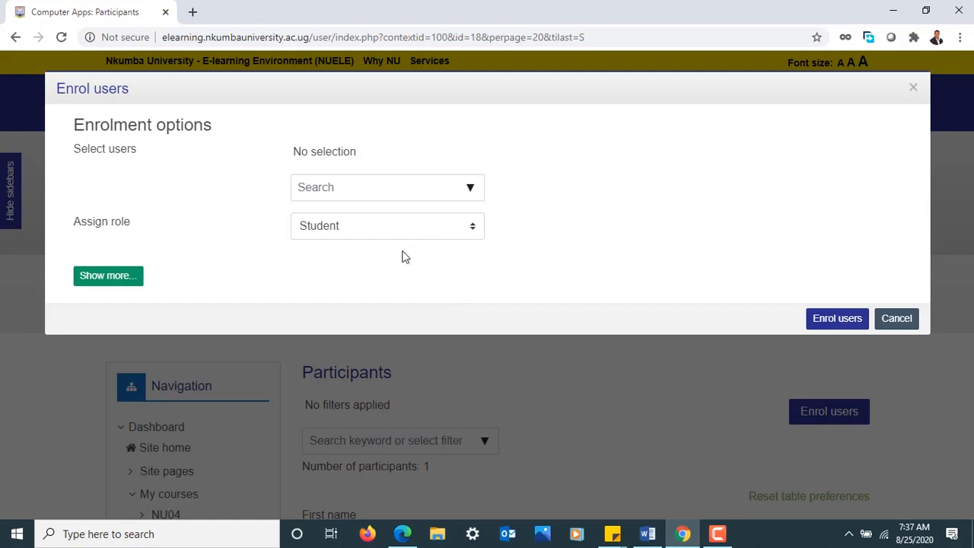
pyautogui.click(387, 226)
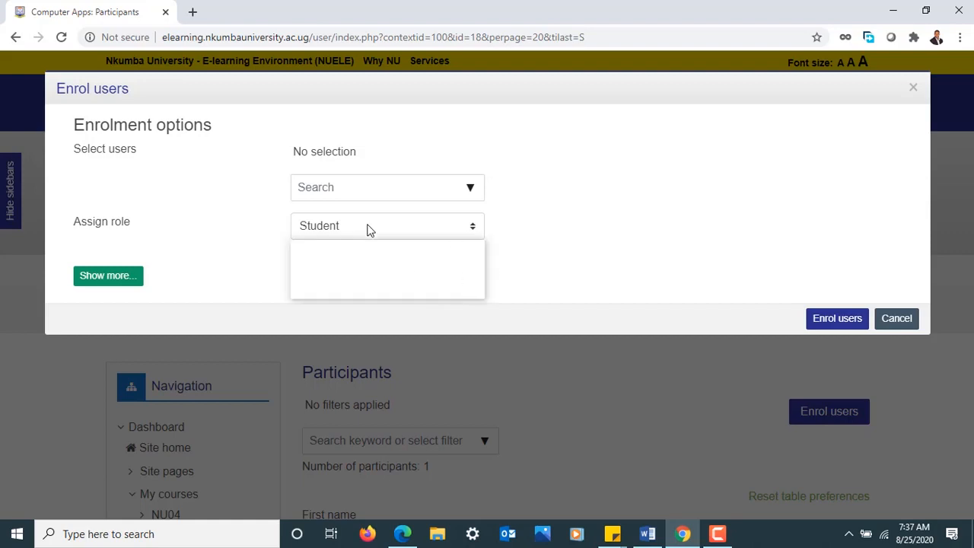
pyautogui.click(387, 226)
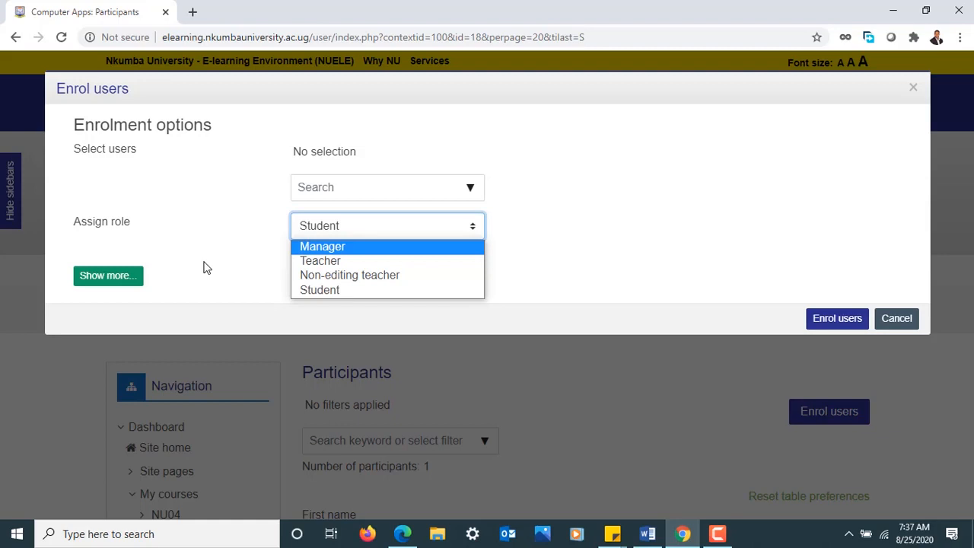
pyautogui.moveTo(218, 222)
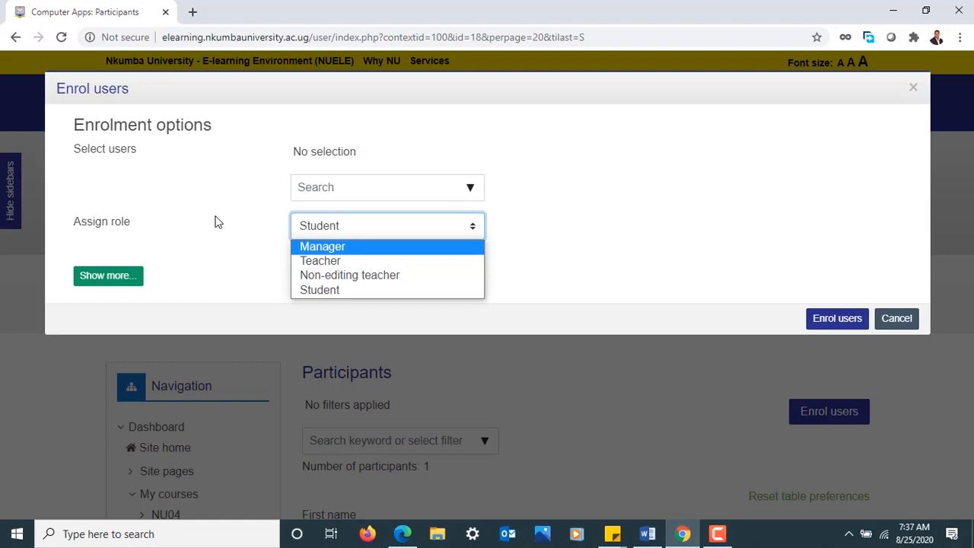
pyautogui.click(320, 260)
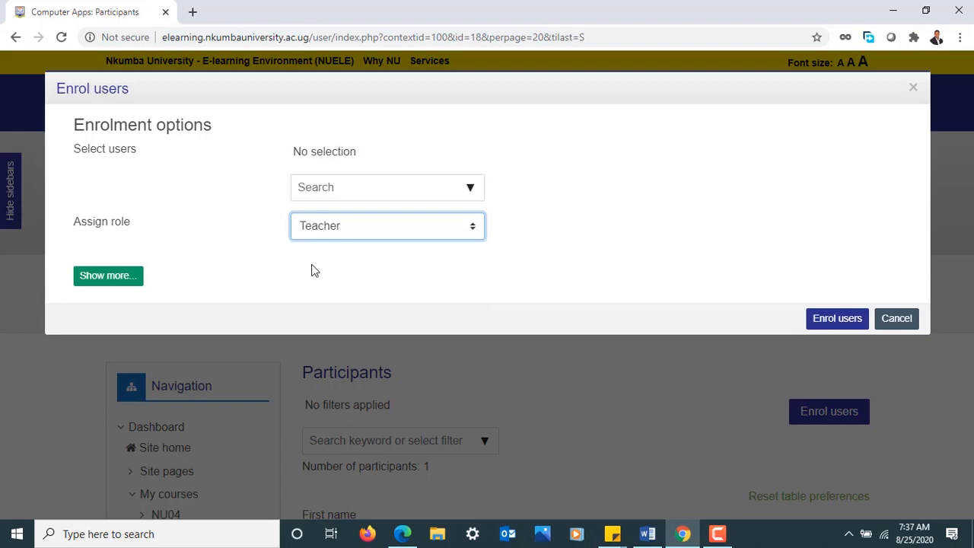
pyautogui.moveTo(379, 188)
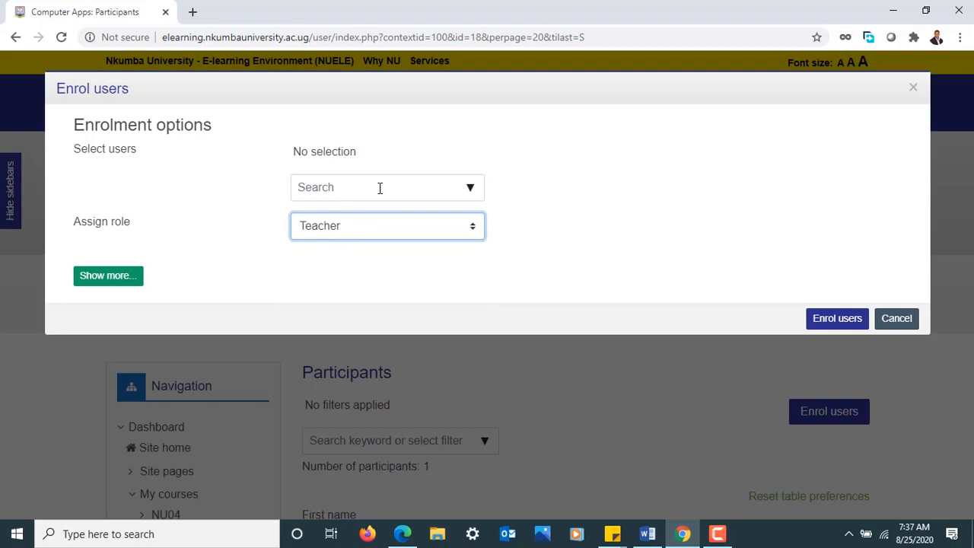
pyautogui.click(380, 187)
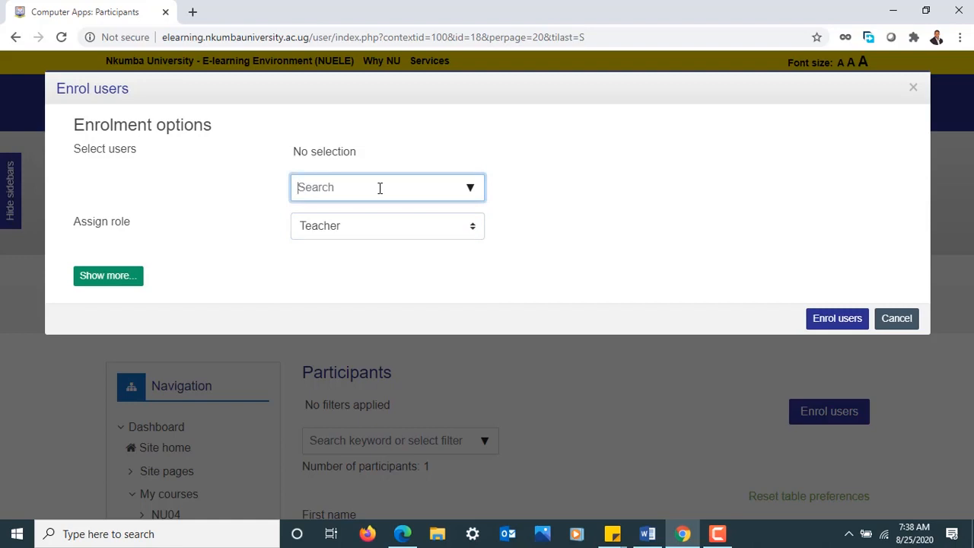
pyautogui.click(387, 225)
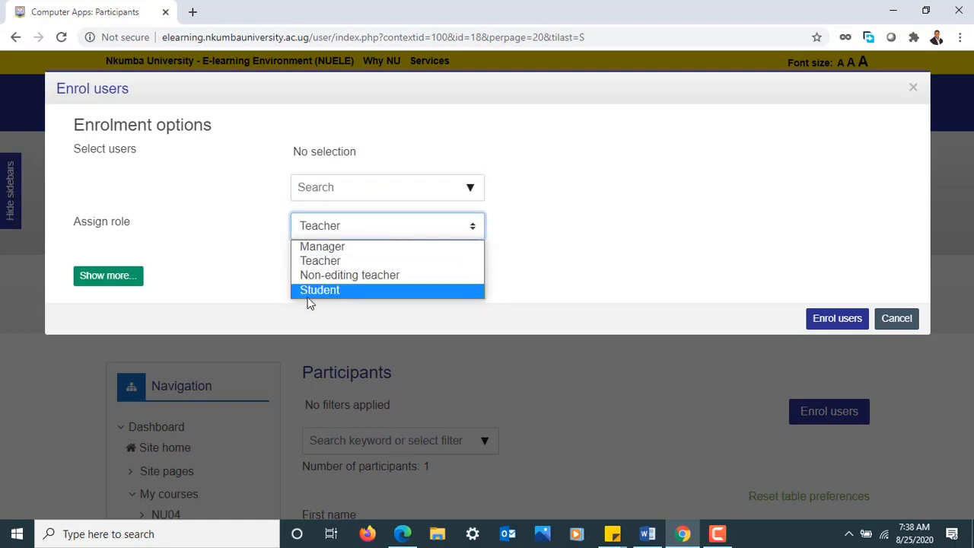
pyautogui.click(319, 290)
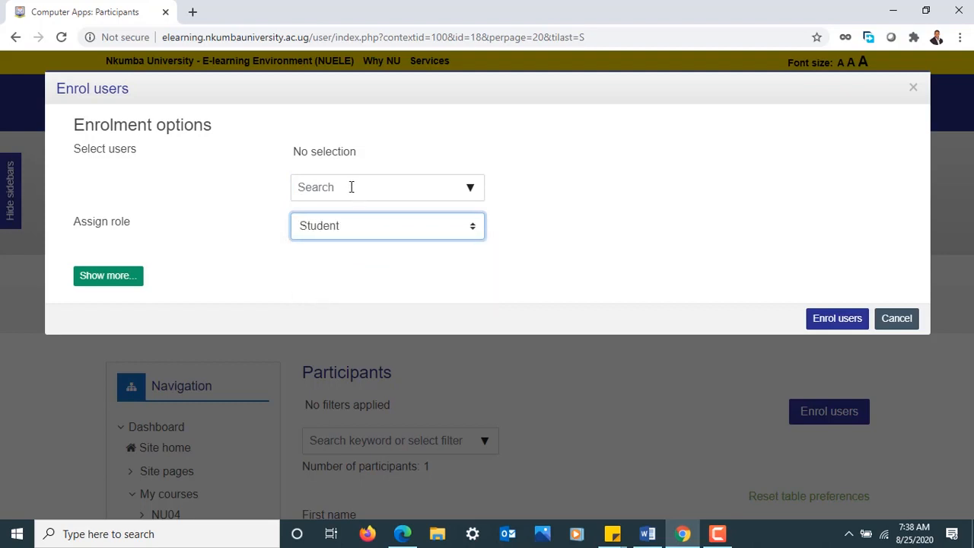
pyautogui.click(373, 187)
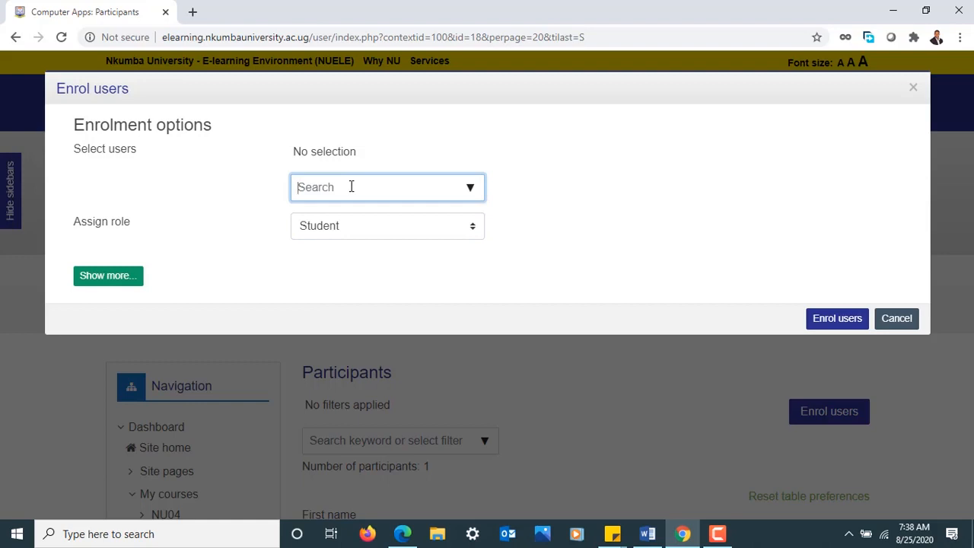
pyautogui.write('Julian')
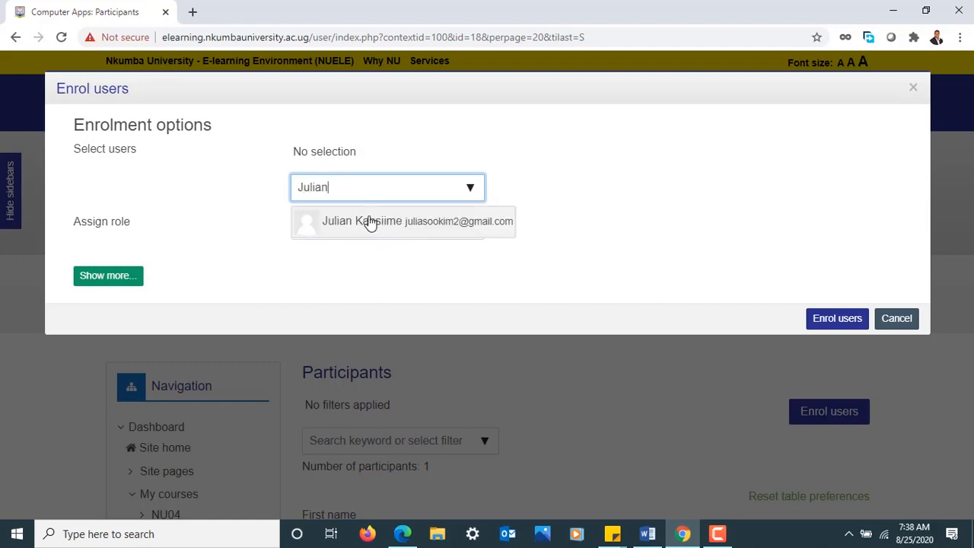
pyautogui.moveTo(379, 244)
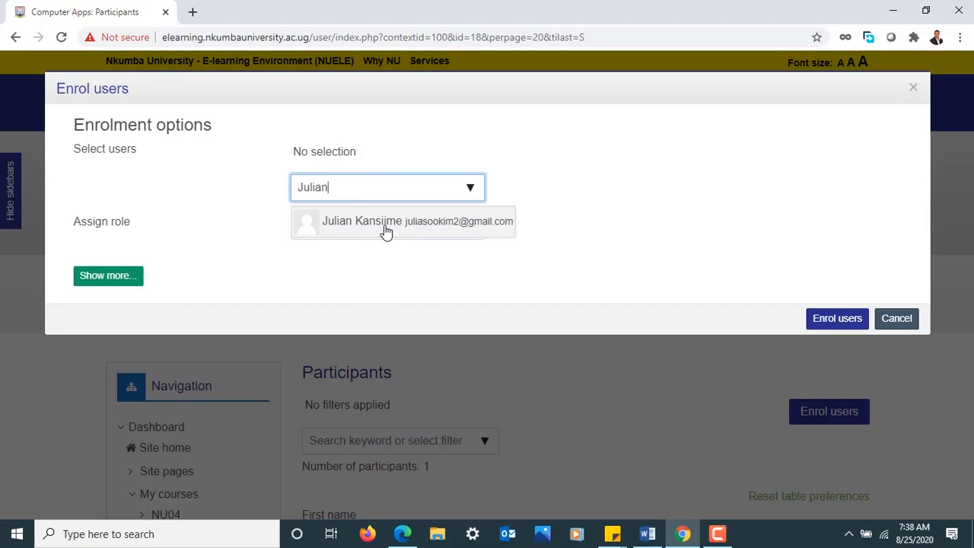
pyautogui.click(386, 221)
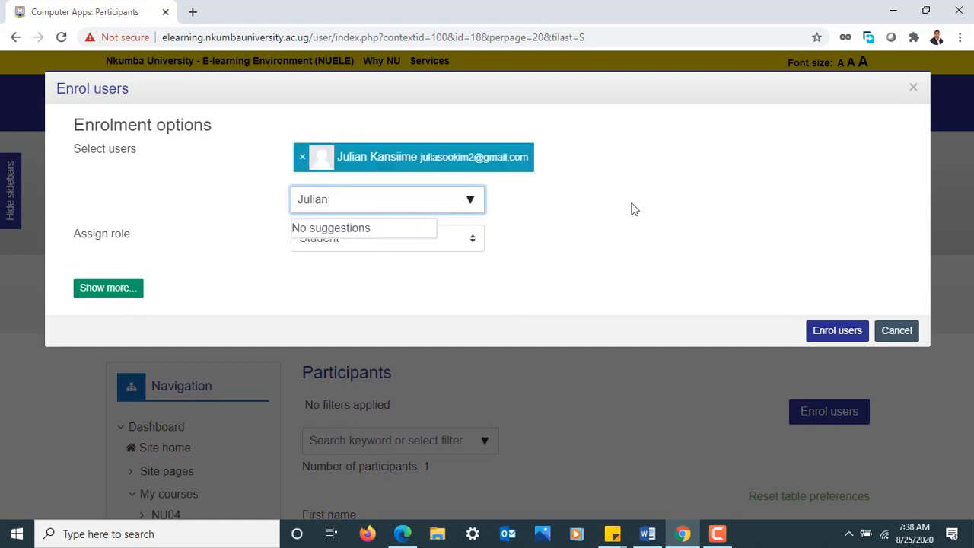
pyautogui.moveTo(727, 231)
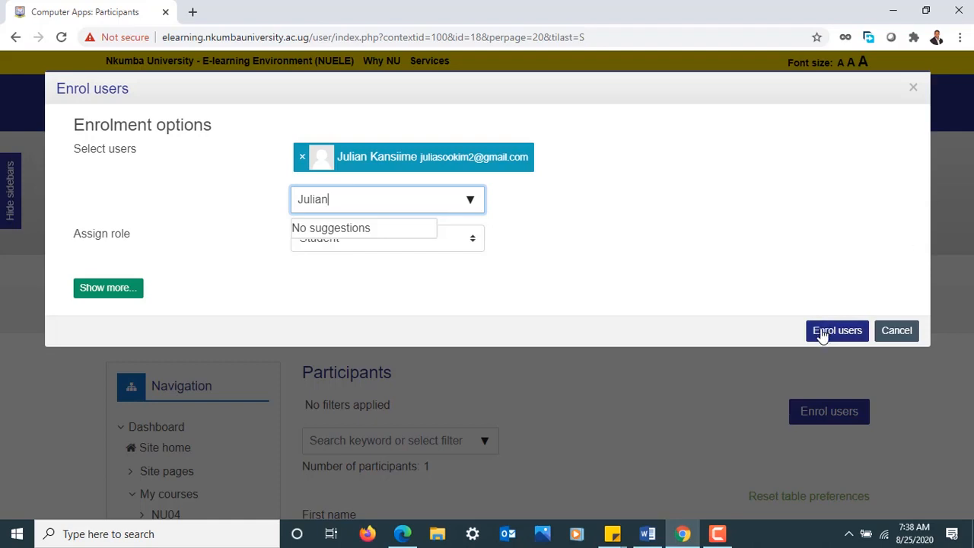
pyautogui.click(838, 331)
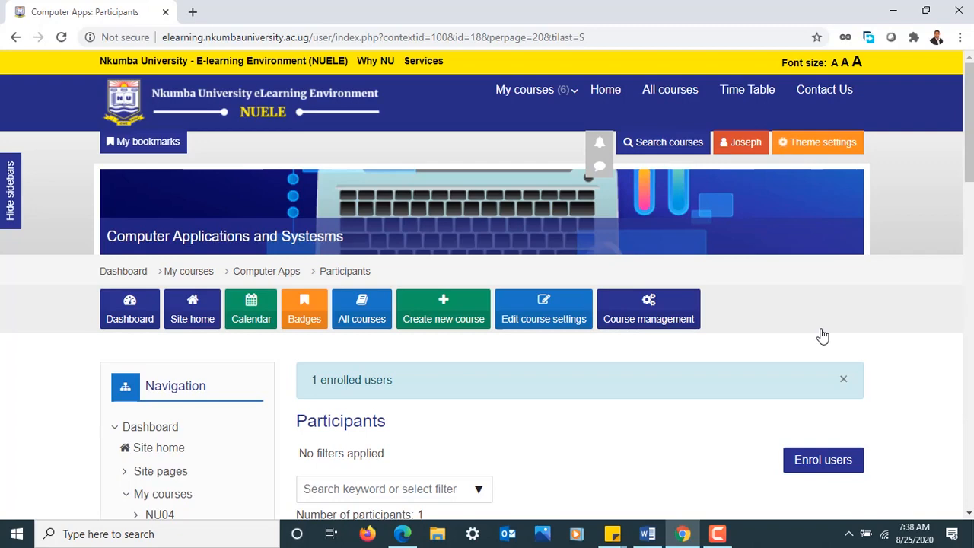
pyautogui.scroll(-3)
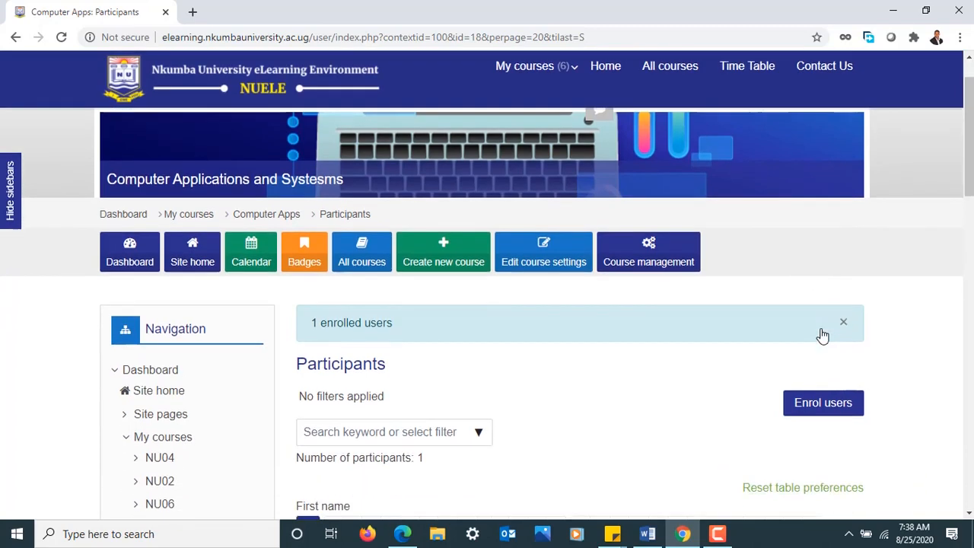
pyautogui.scroll(-3)
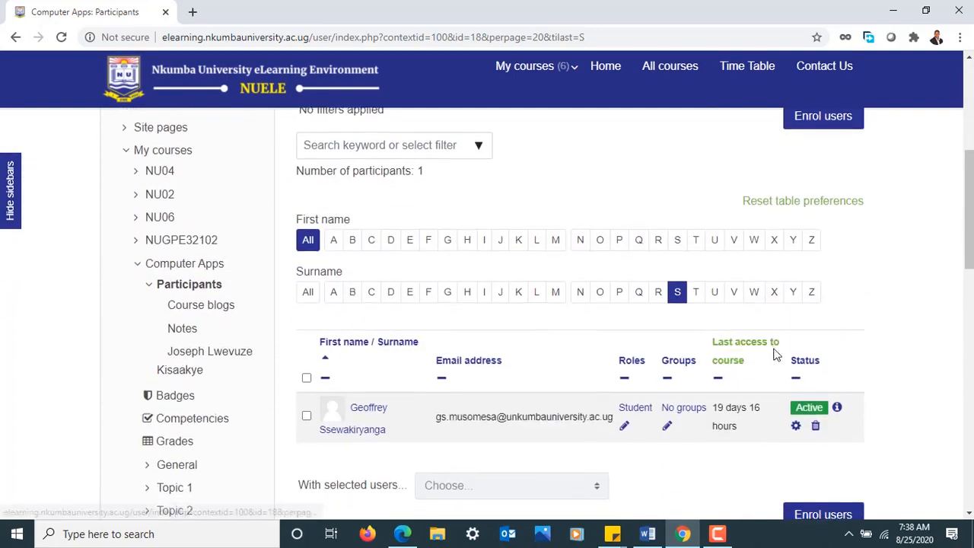
pyautogui.scroll(-3)
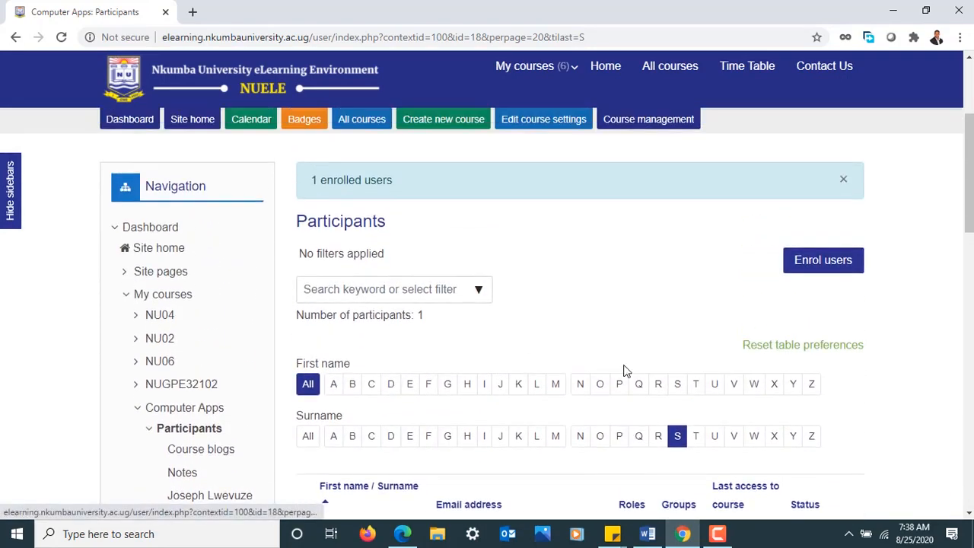
pyautogui.scroll(-3)
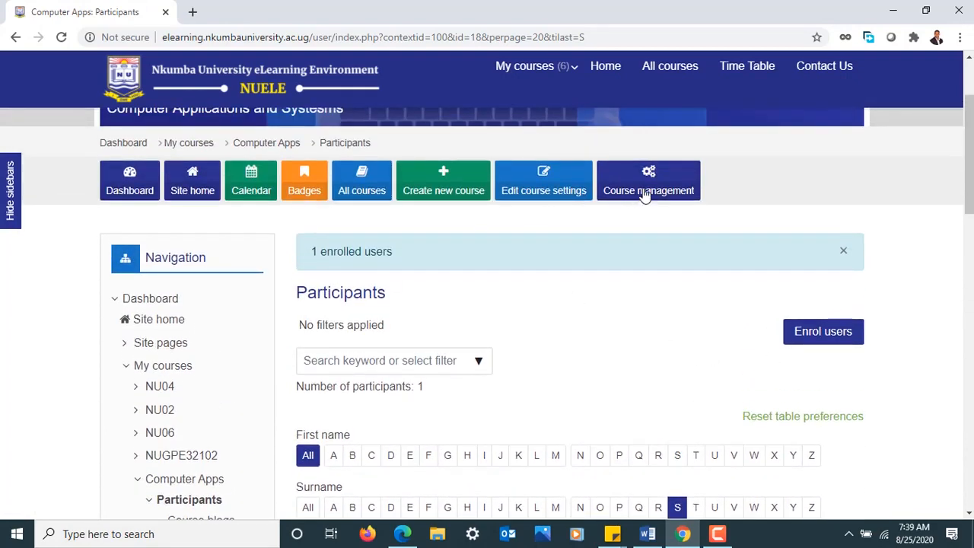
pyautogui.click(649, 183)
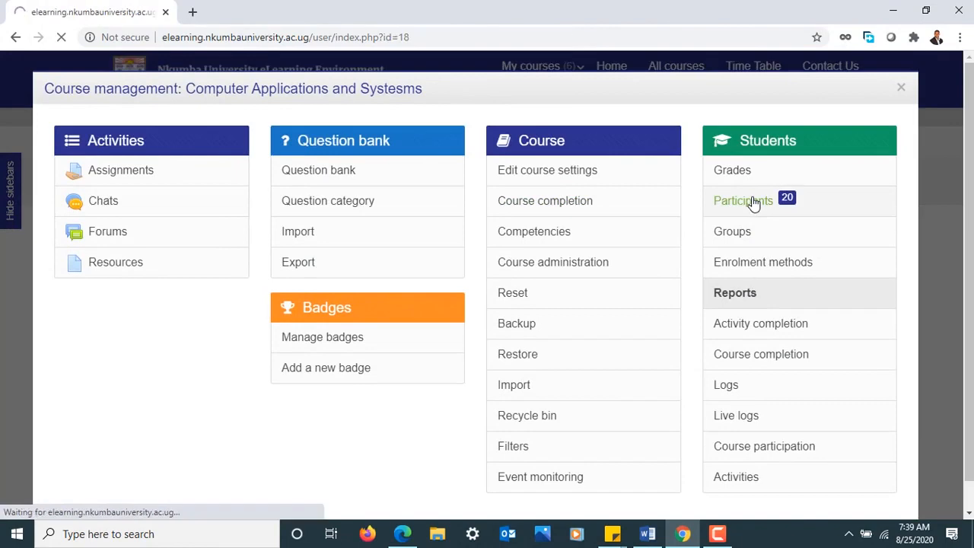
pyautogui.click(744, 200)
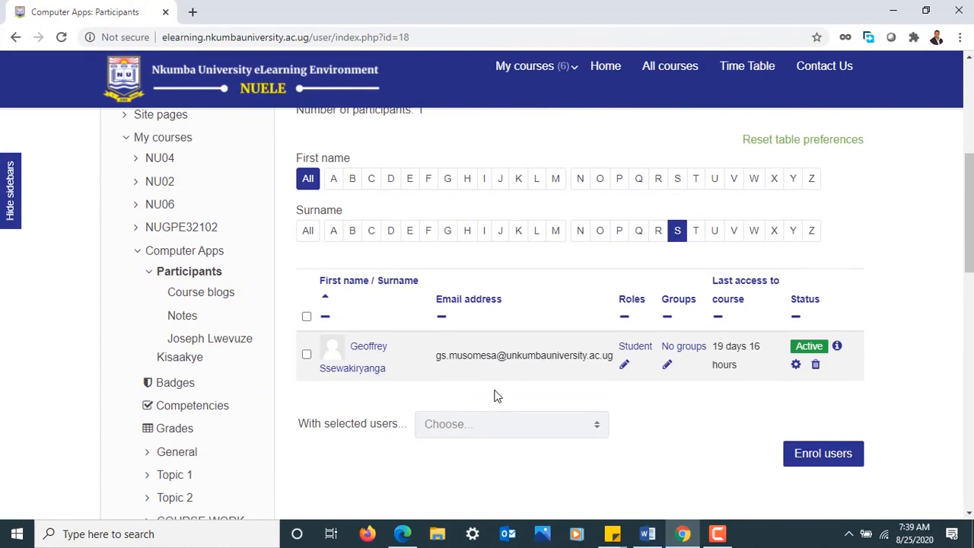
pyautogui.moveTo(940, 317)
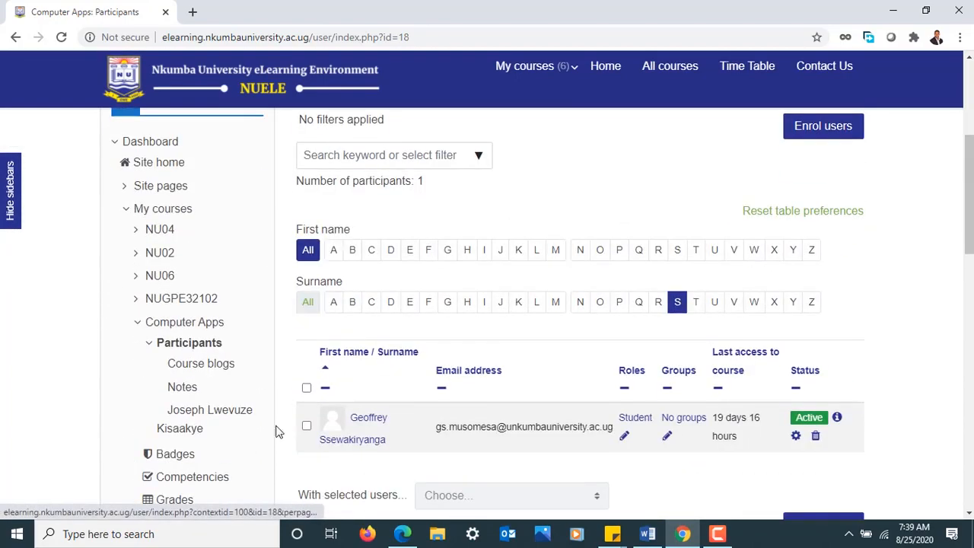
pyautogui.scroll(-3)
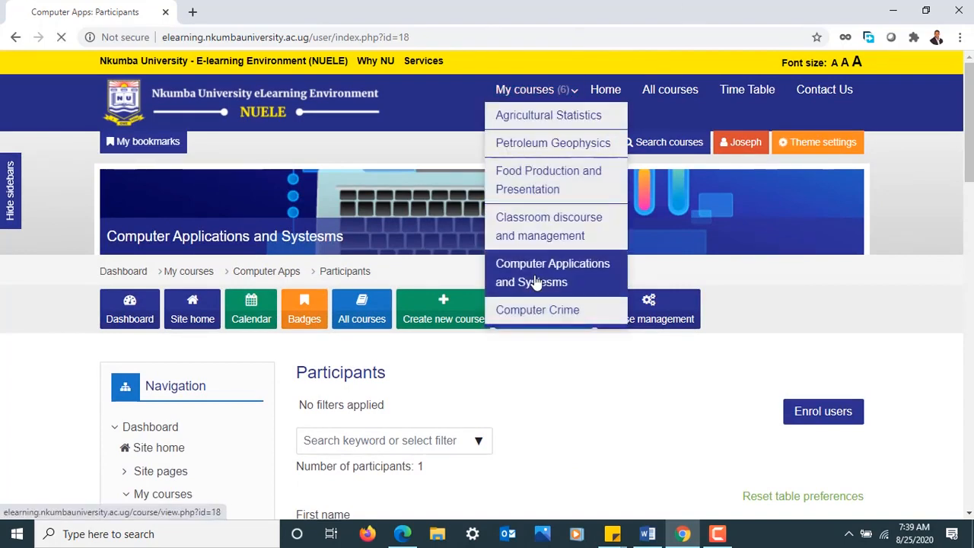
pyautogui.click(552, 273)
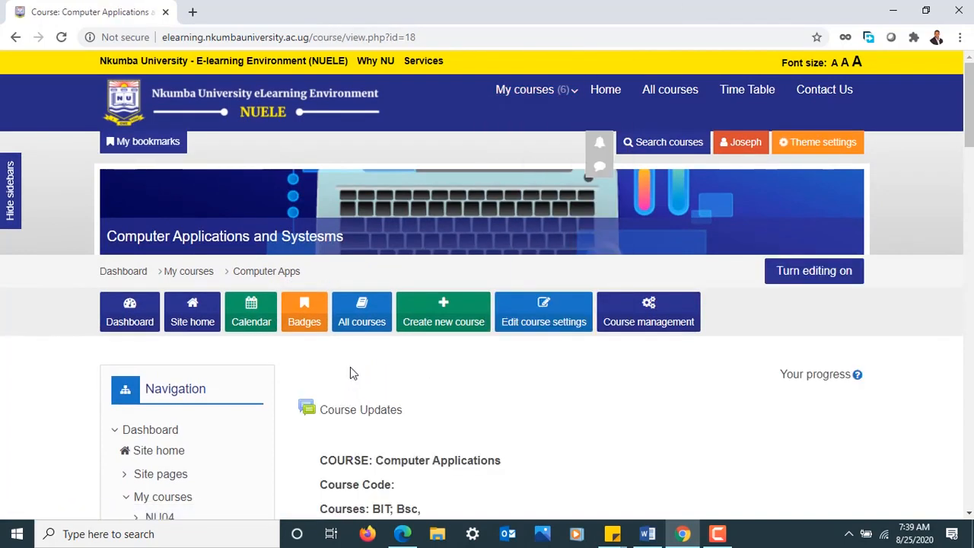
pyautogui.click(649, 312)
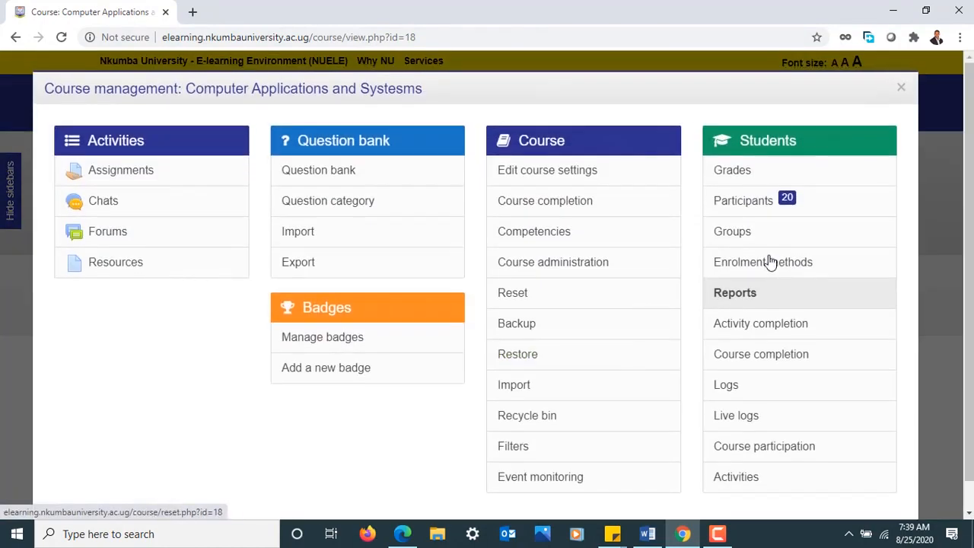
pyautogui.click(743, 200)
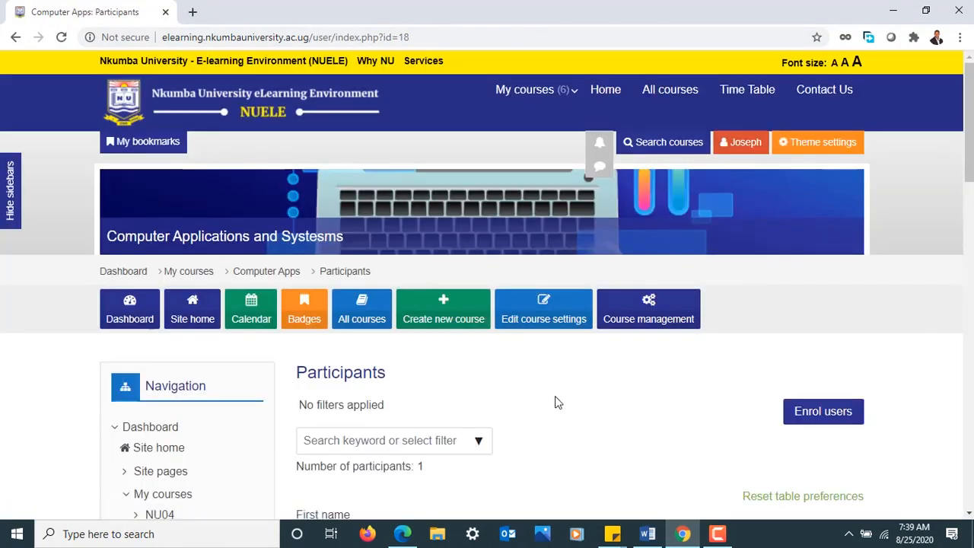
pyautogui.scroll(-3)
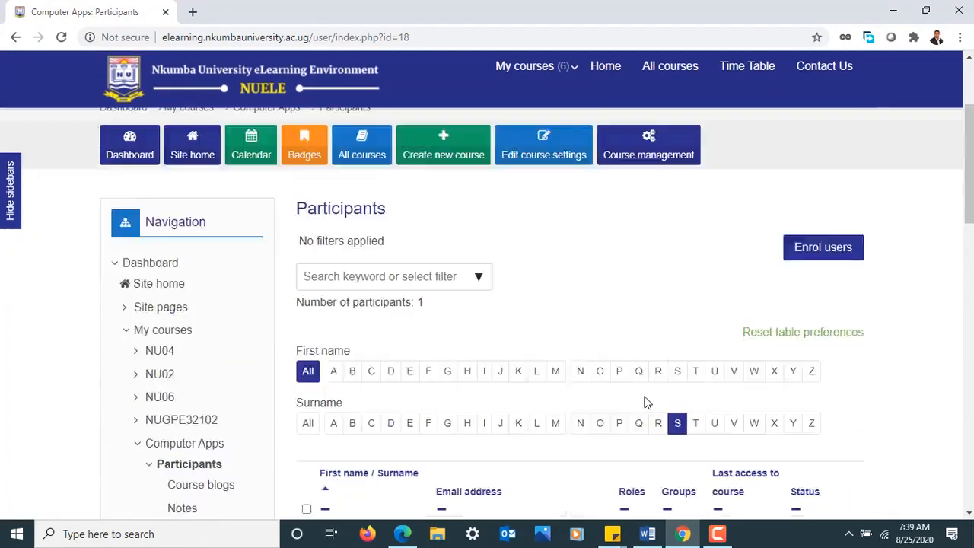
pyautogui.scroll(-3)
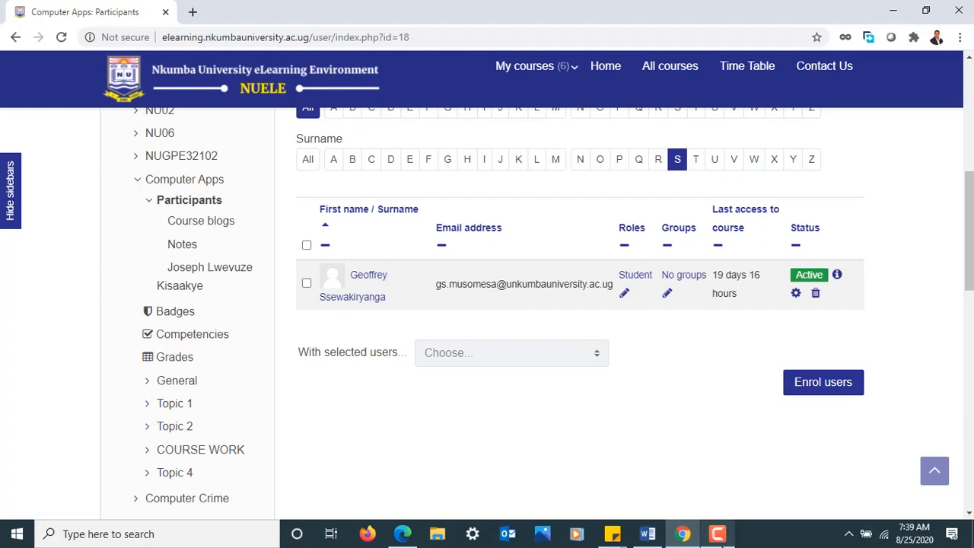
pyautogui.moveTo(801, 488)
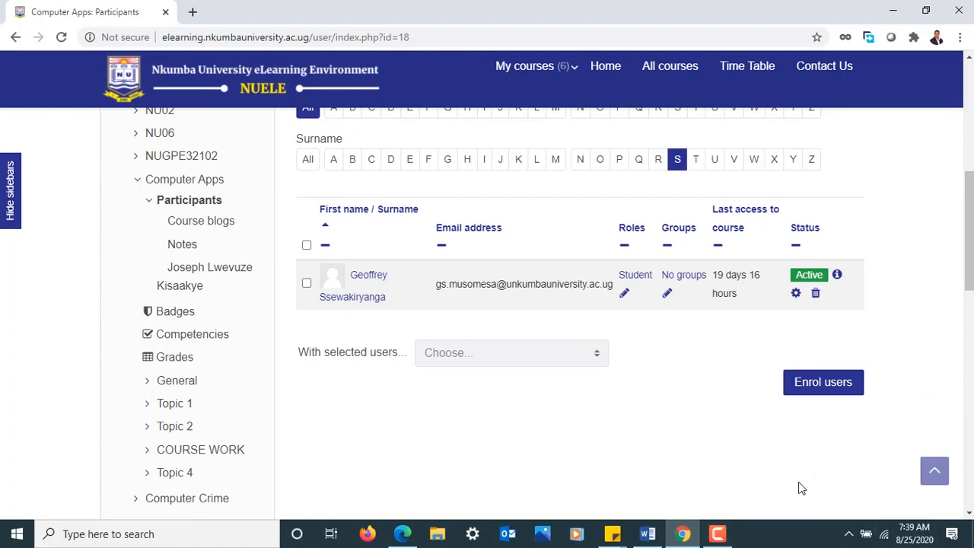
pyautogui.moveTo(762, 510)
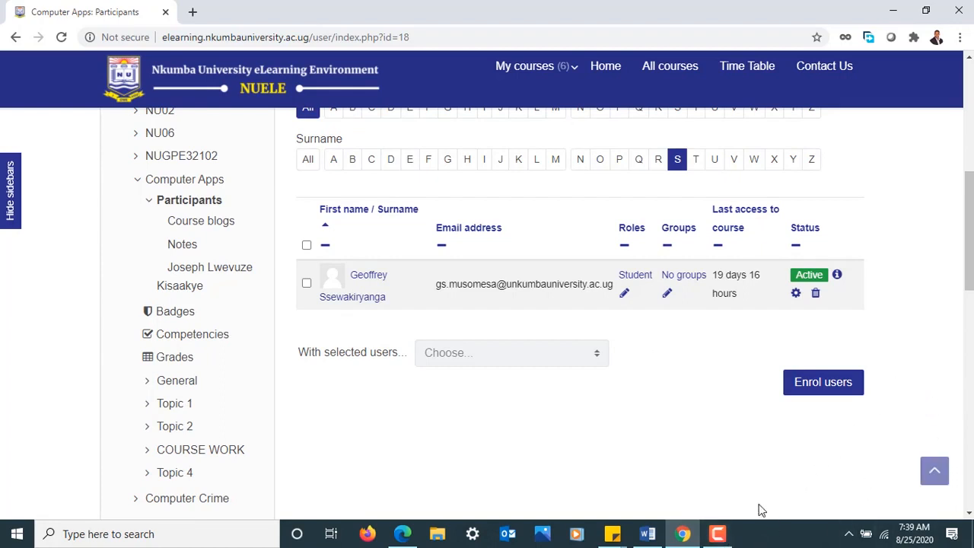
pyautogui.moveTo(753, 543)
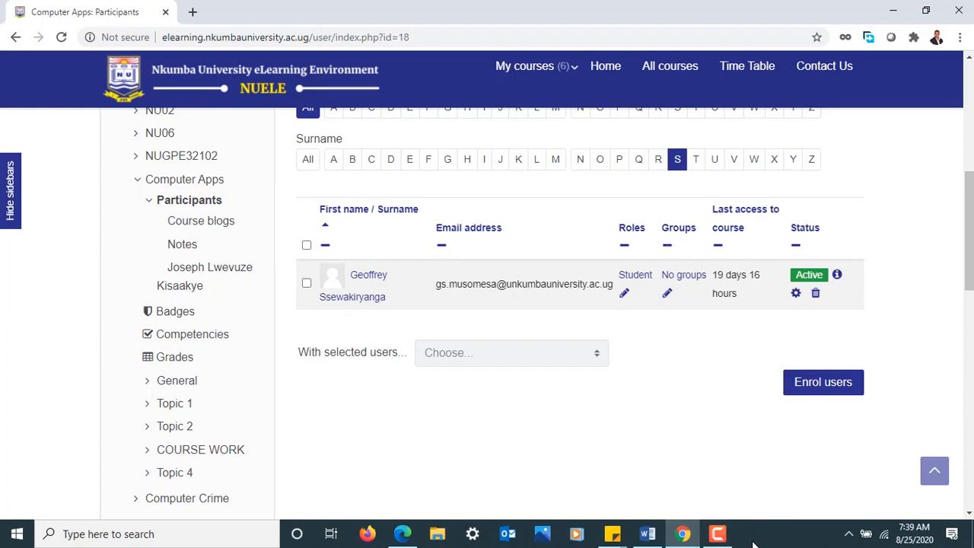
pyautogui.click(718, 534)
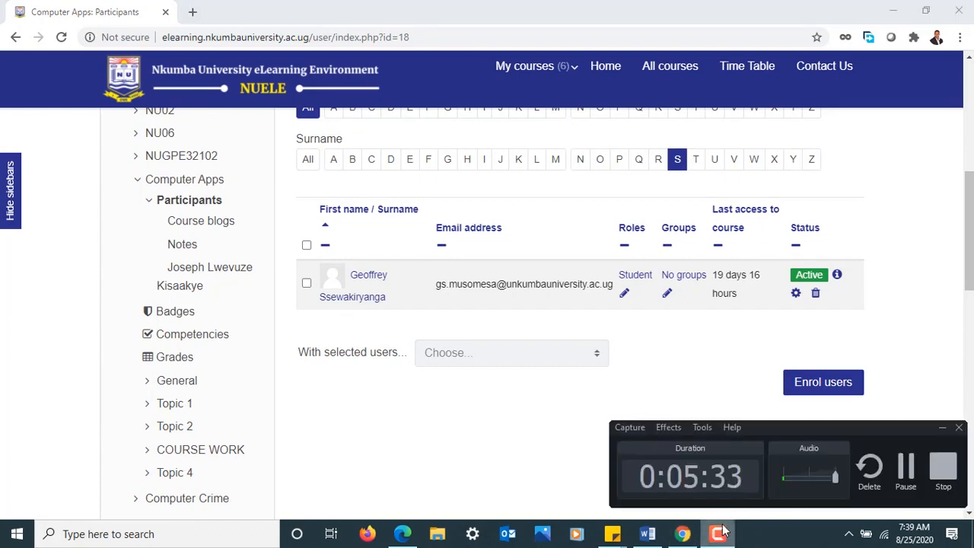
pyautogui.click(718, 534)
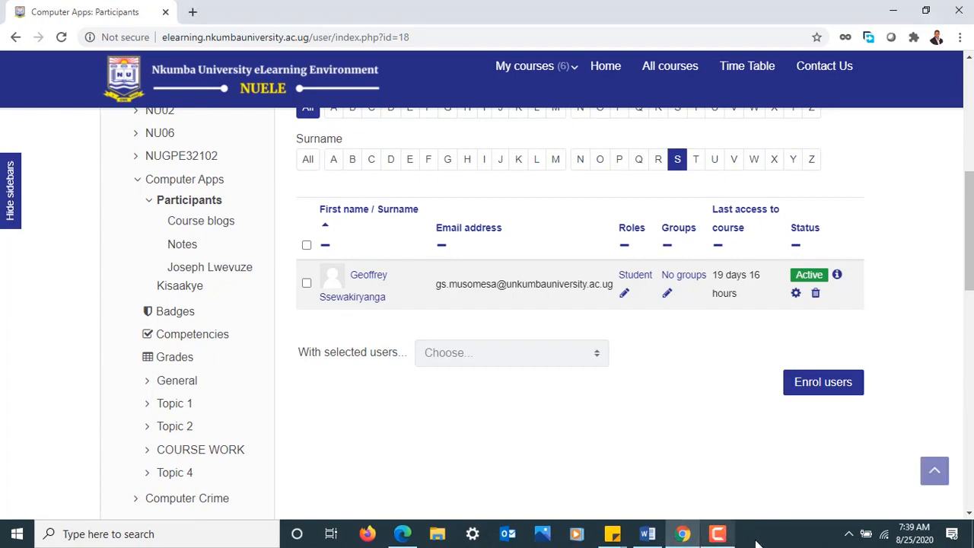